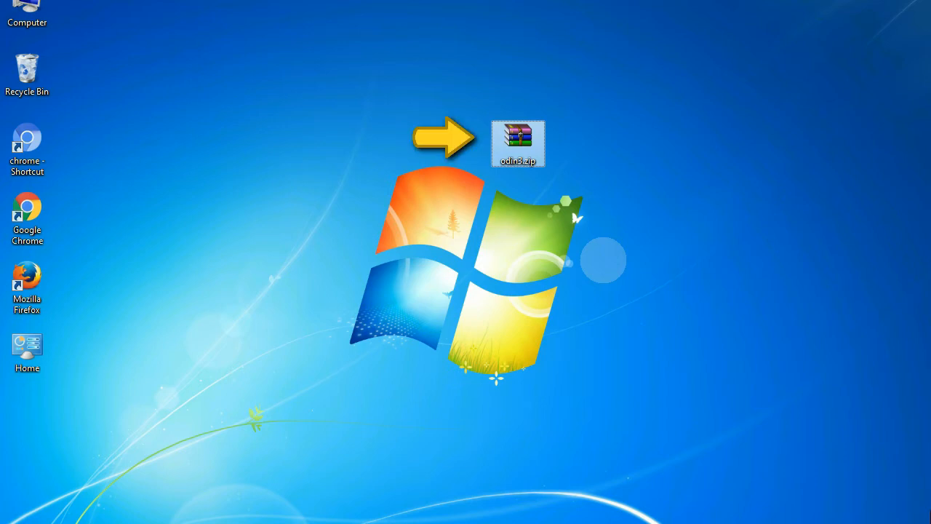
Step: Extract odin3.zip into an Odin_v3.09 folder using the right-click extract option
double_click(518, 143)
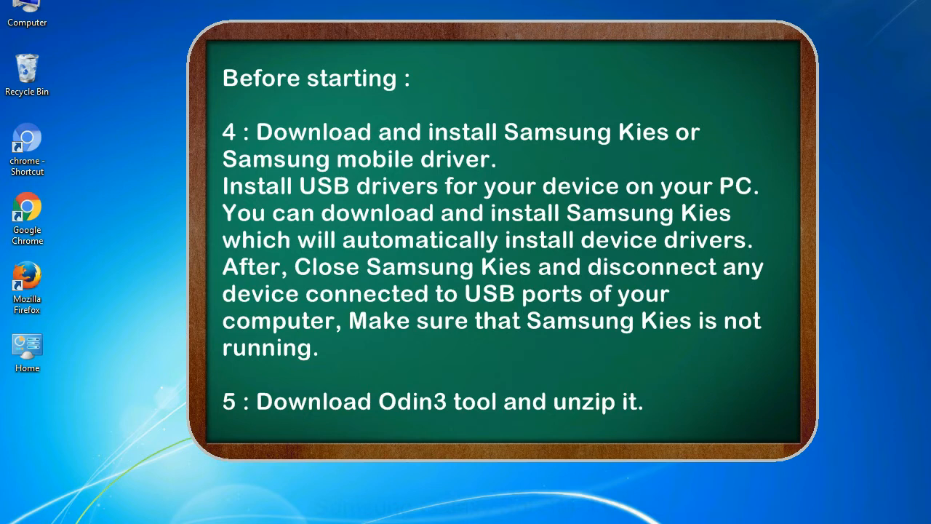
right_click(516, 145)
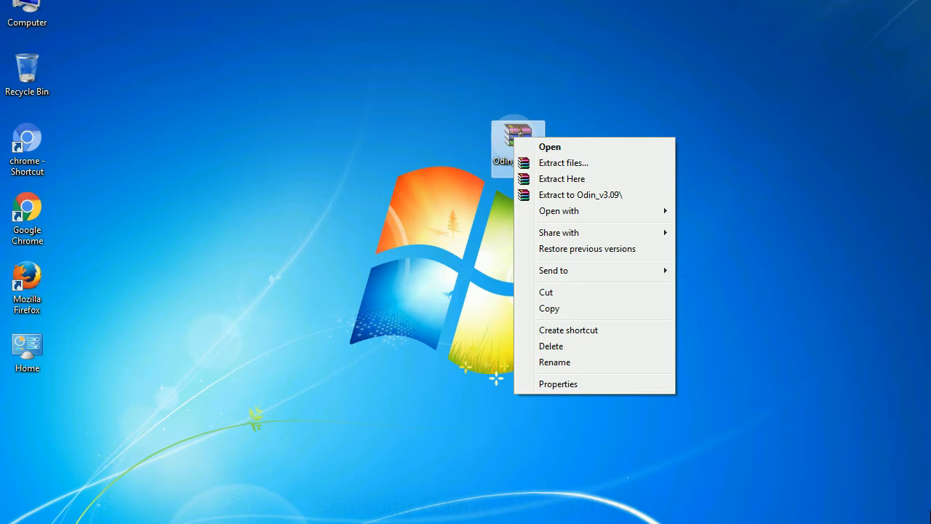
click(549, 146)
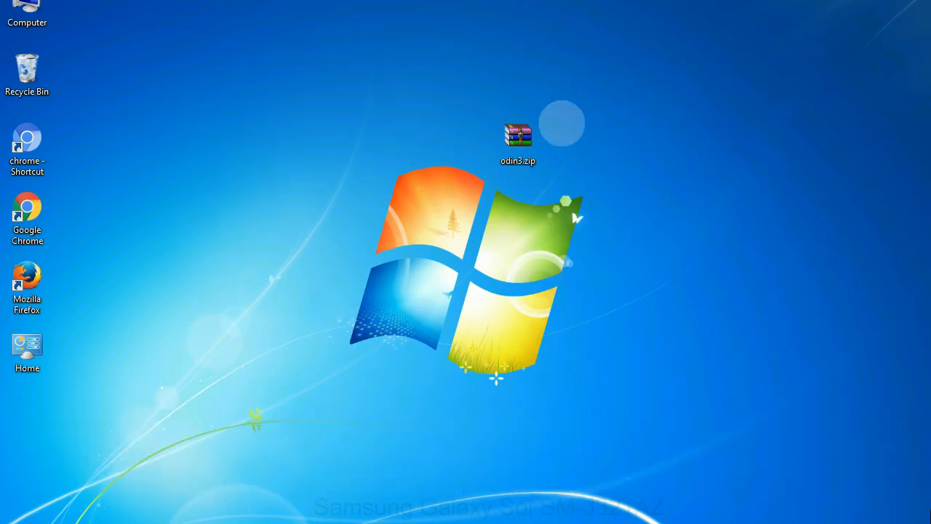
Step: Open odin3.zip on the desktop to launch Odin3 v3.09
double_click(517, 138)
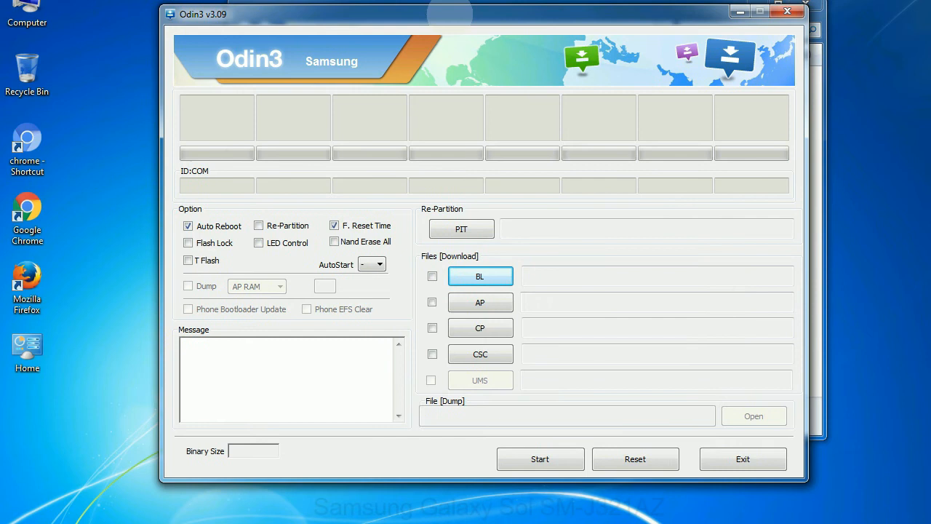